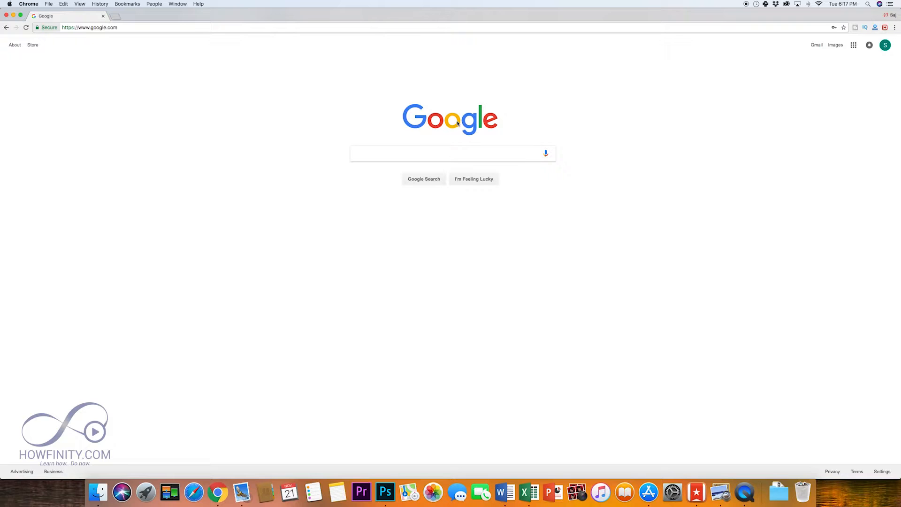
mouse_move(583, 118)
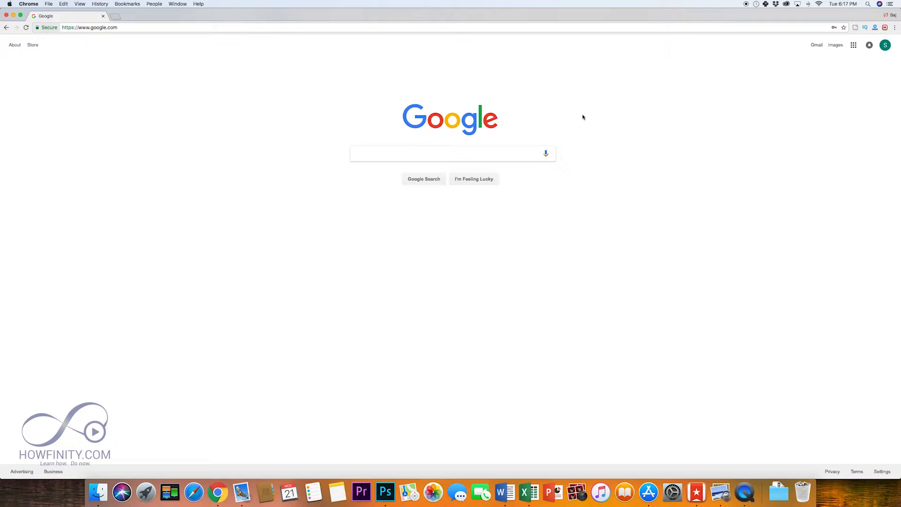
mouse_move(431, 90)
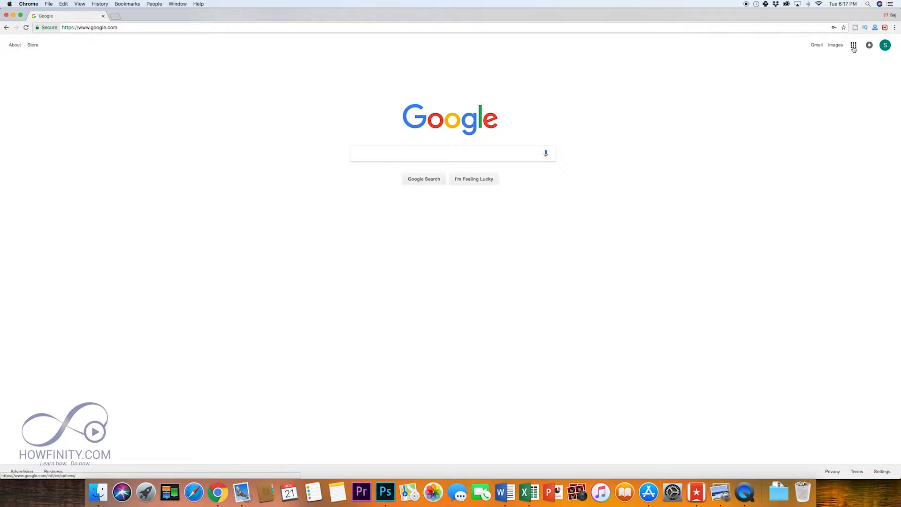
Expand the Google apps launcher on the Google homepage to reveal Drive
click(853, 45)
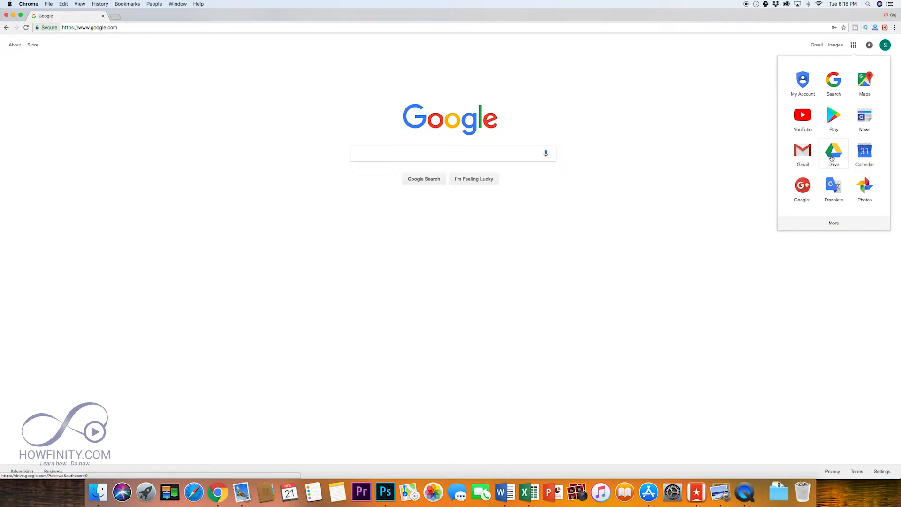
Upload pdf.pdf from the Desktop into the Test folder via New > File upload
click(833, 150)
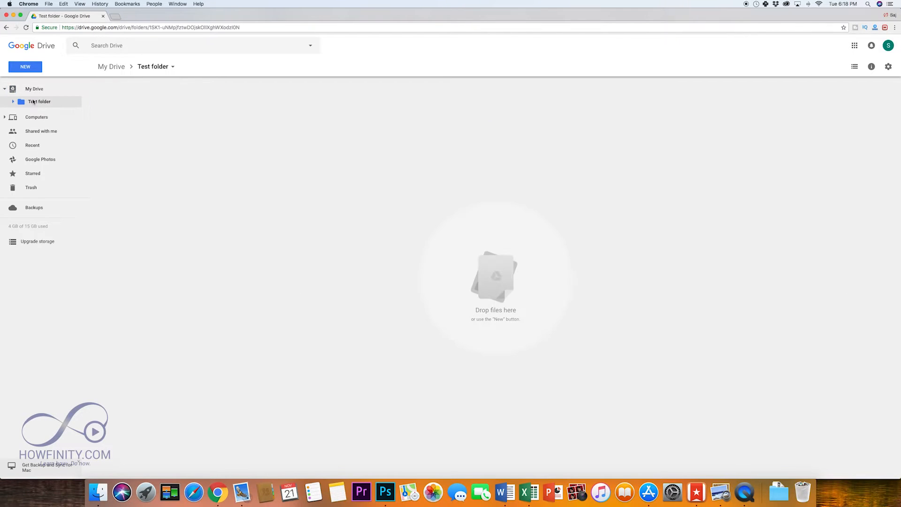
mouse_move(445, 282)
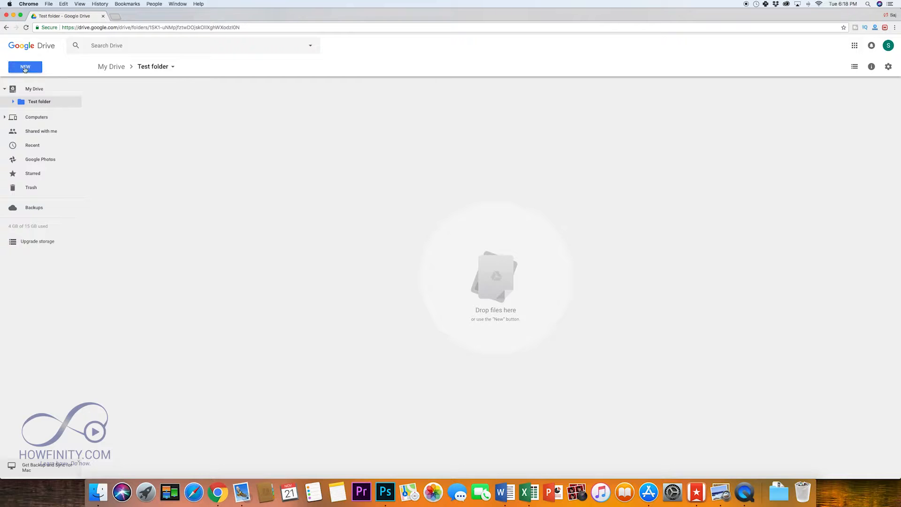
click(24, 66)
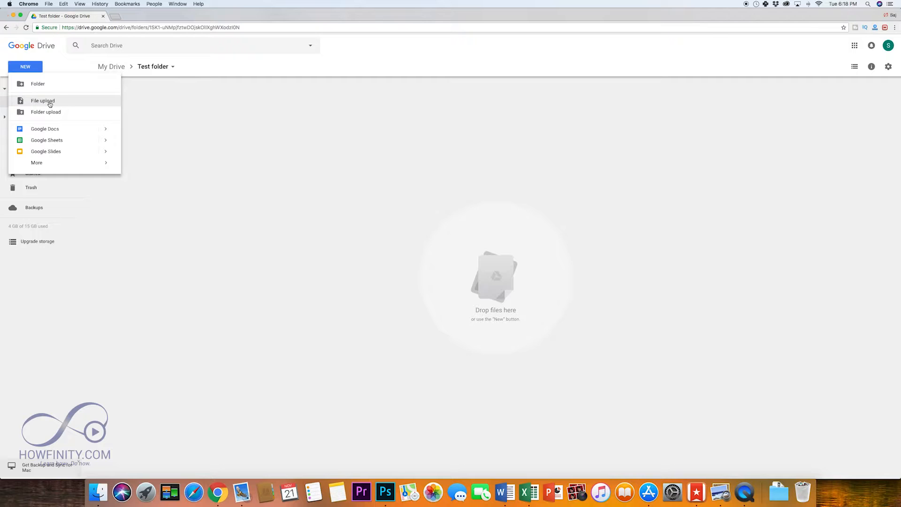
click(42, 101)
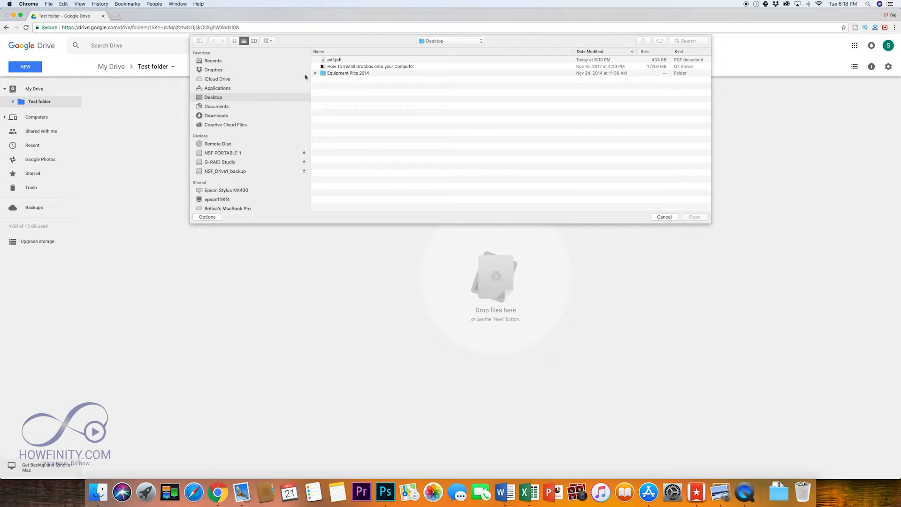
click(334, 59)
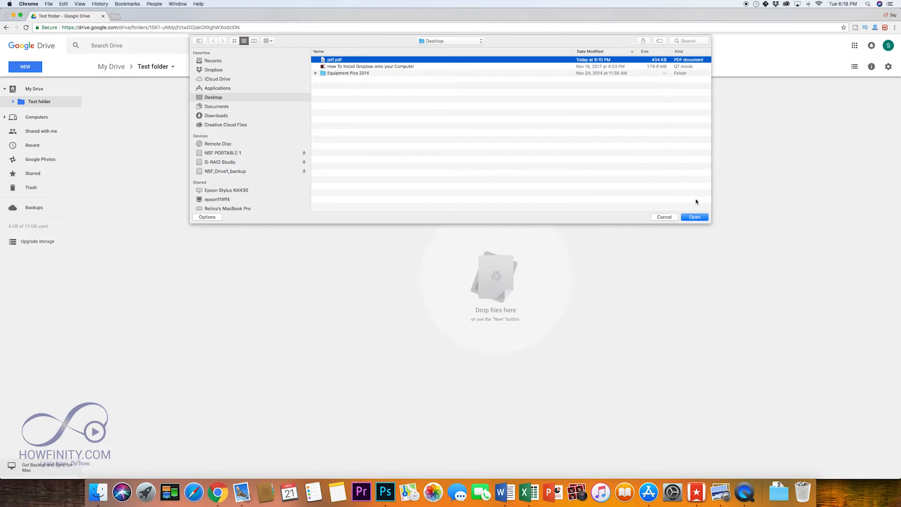
click(694, 217)
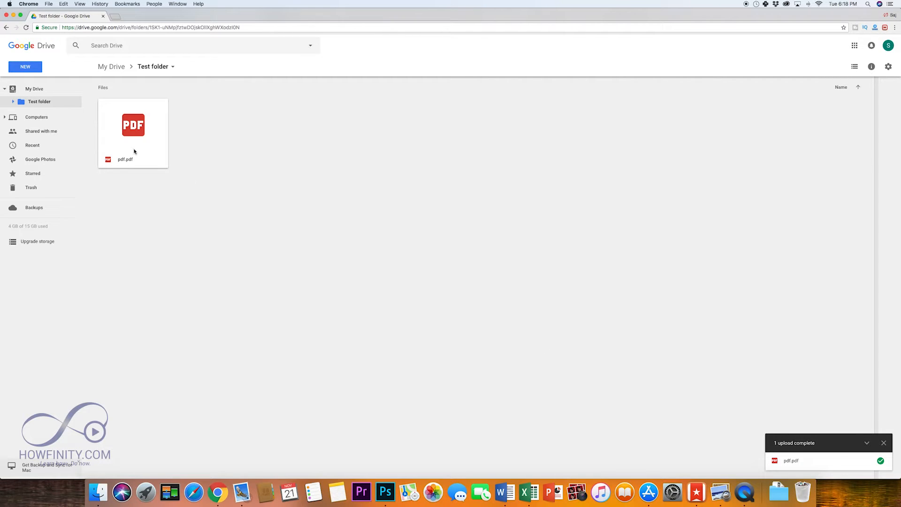
Open the uploaded pdf.pdf with Google Docs so its text becomes editable
click(132, 132)
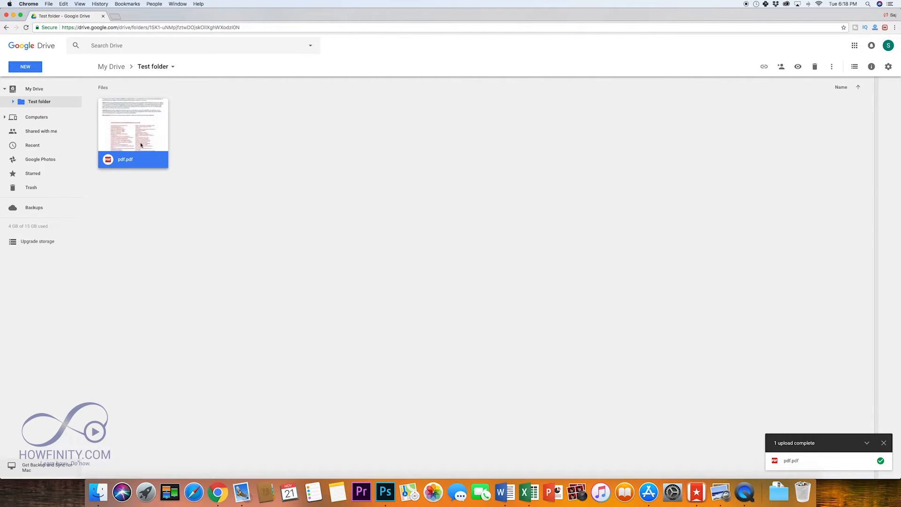
right_click(139, 138)
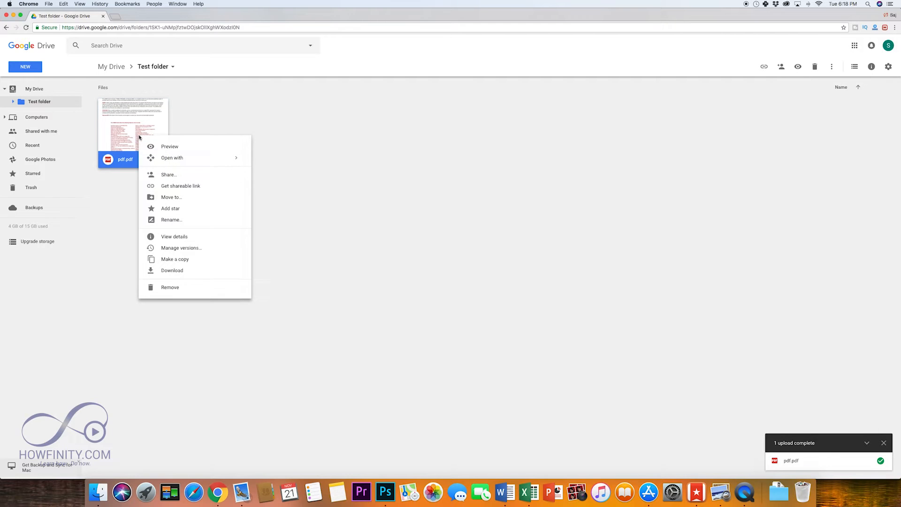
mouse_move(181, 167)
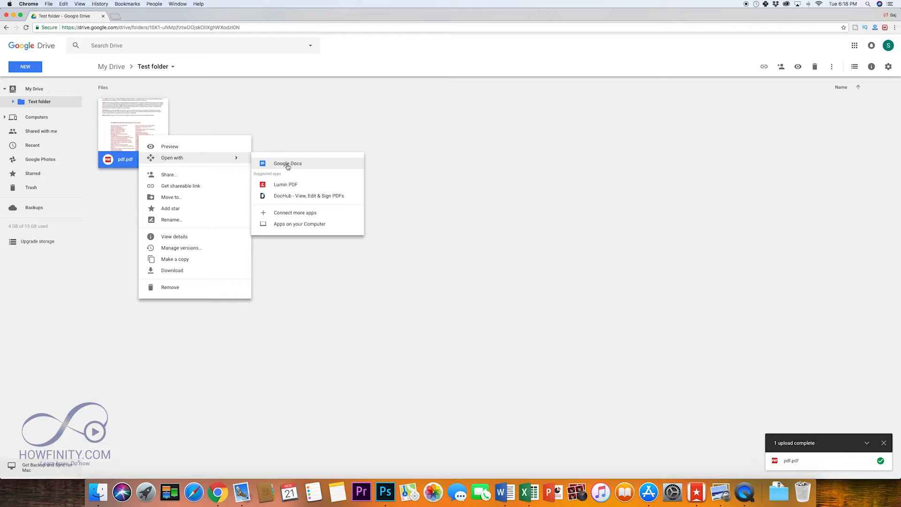
click(287, 164)
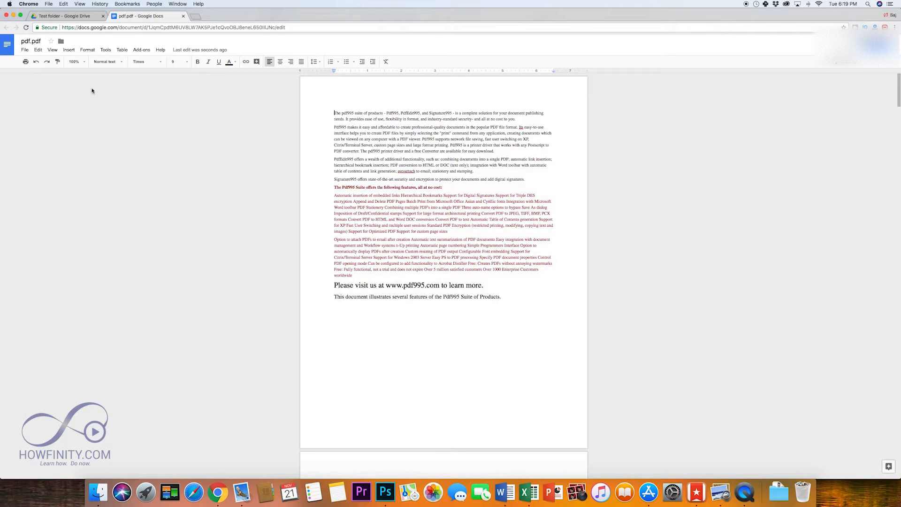
Download the converted document as a Microsoft Word (.docx) file
click(24, 49)
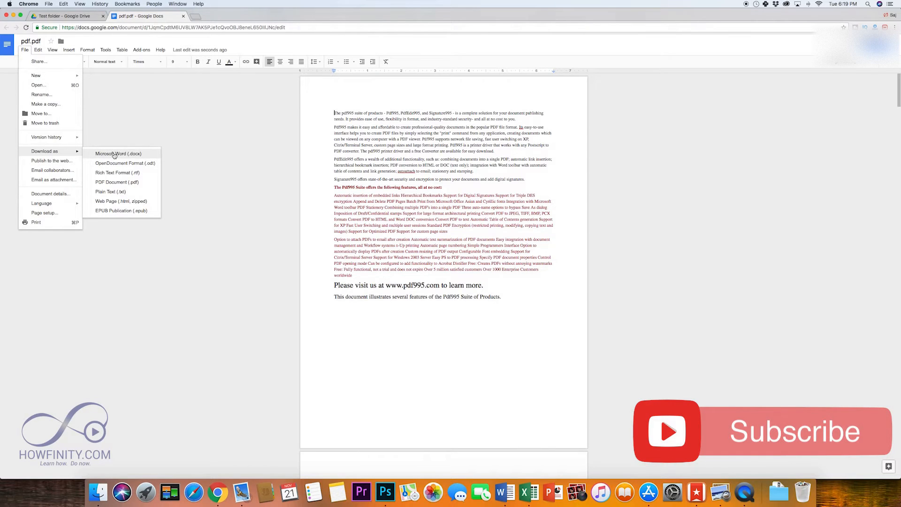
click(118, 153)
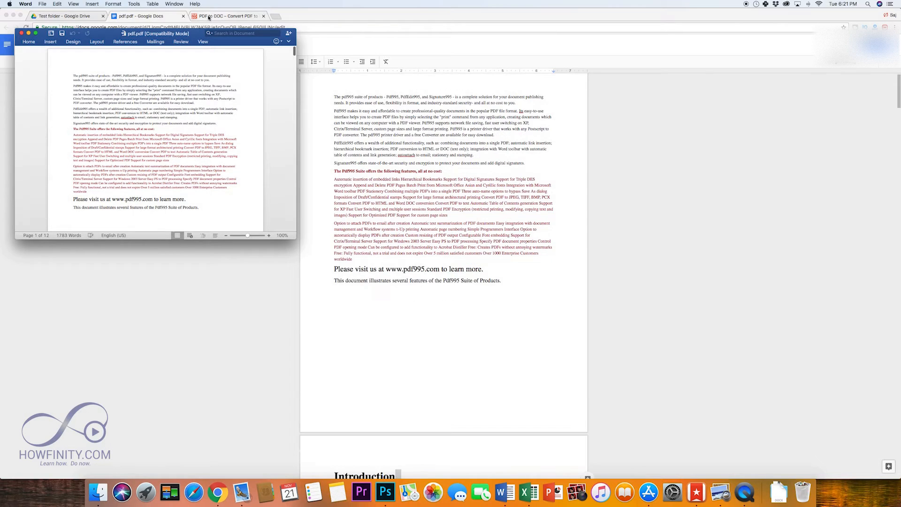
On pdf2doc.com, add pdf.pdf from the Desktop to the conversion queue
click(226, 16)
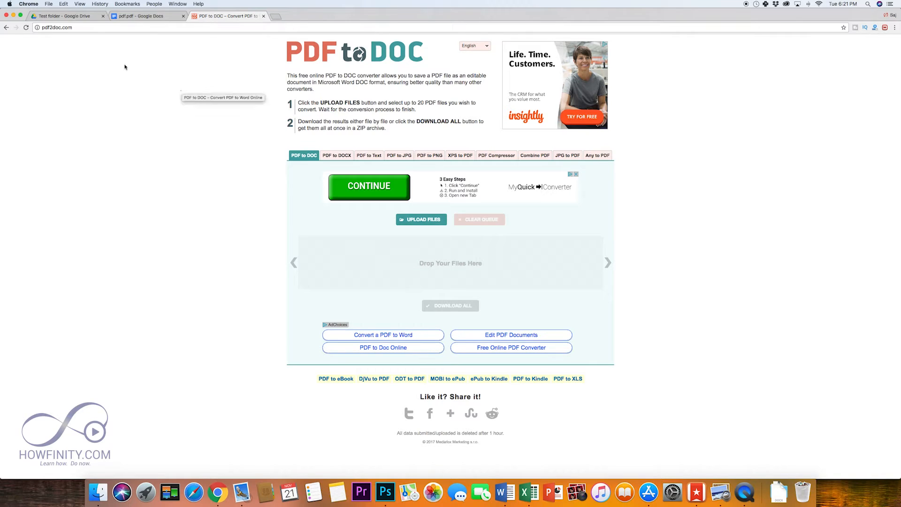
mouse_move(41, 38)
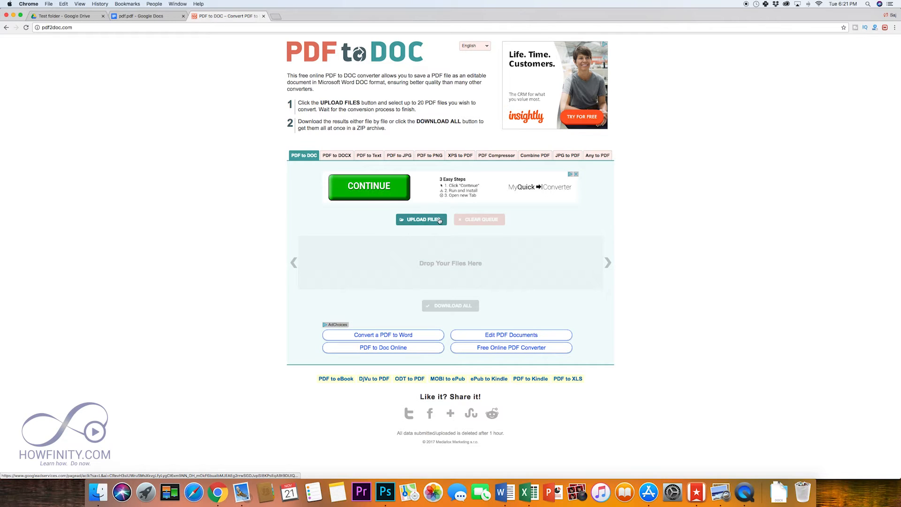
click(420, 219)
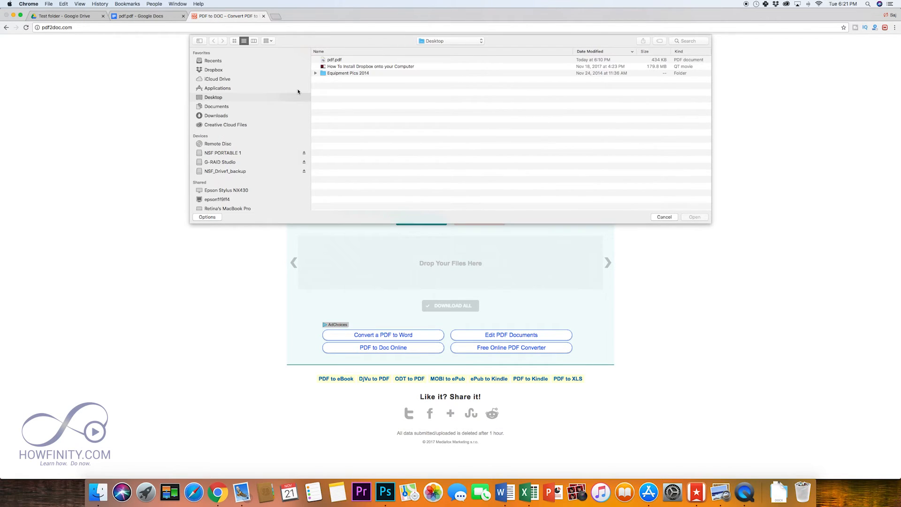
click(695, 217)
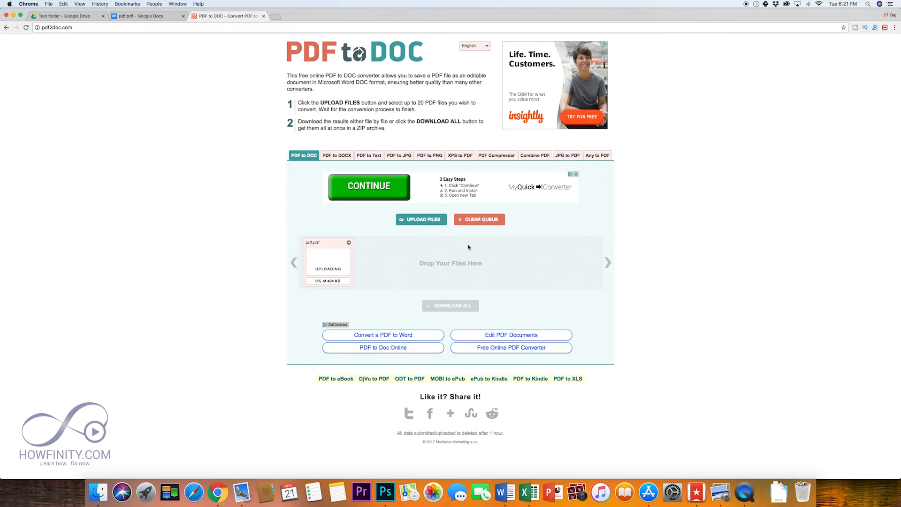